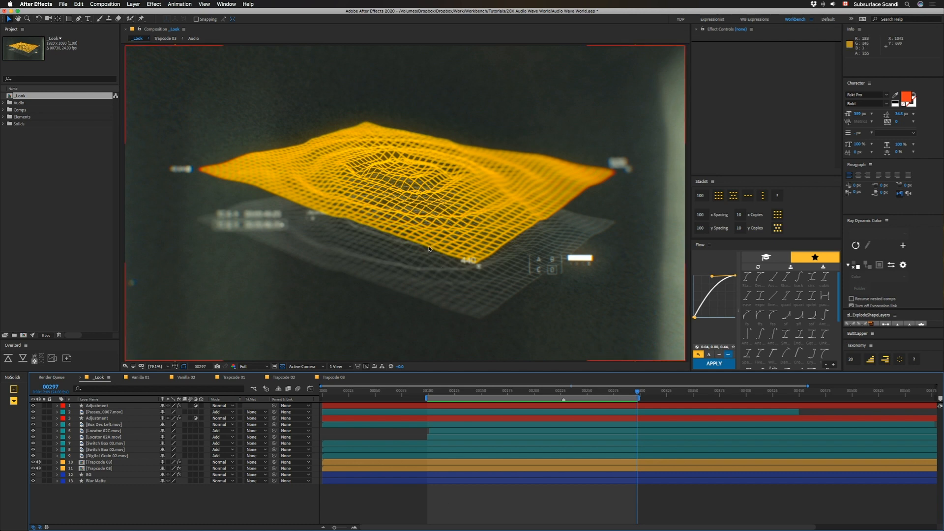
pyautogui.moveTo(432, 320)
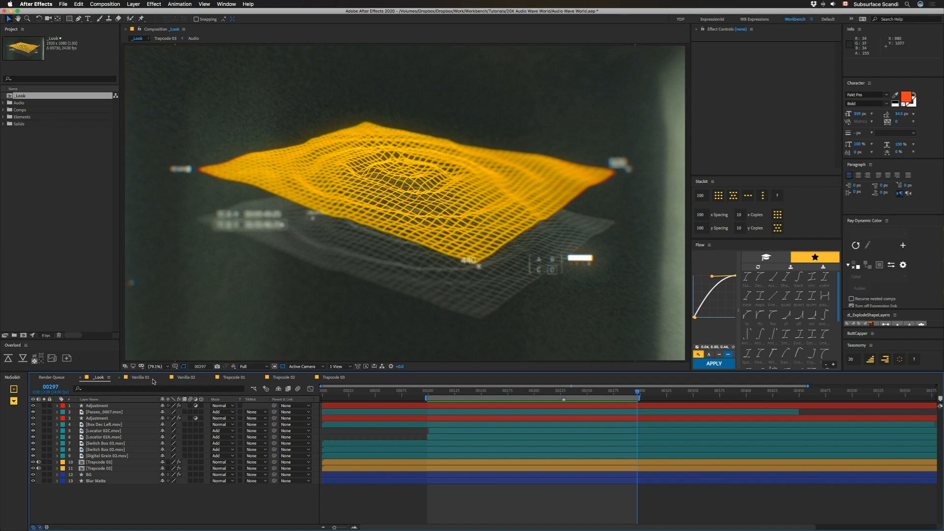
# Switch to the Vanilla 01 composition (2160×2160, 24 fps, four layers).
pyautogui.click(140, 377)
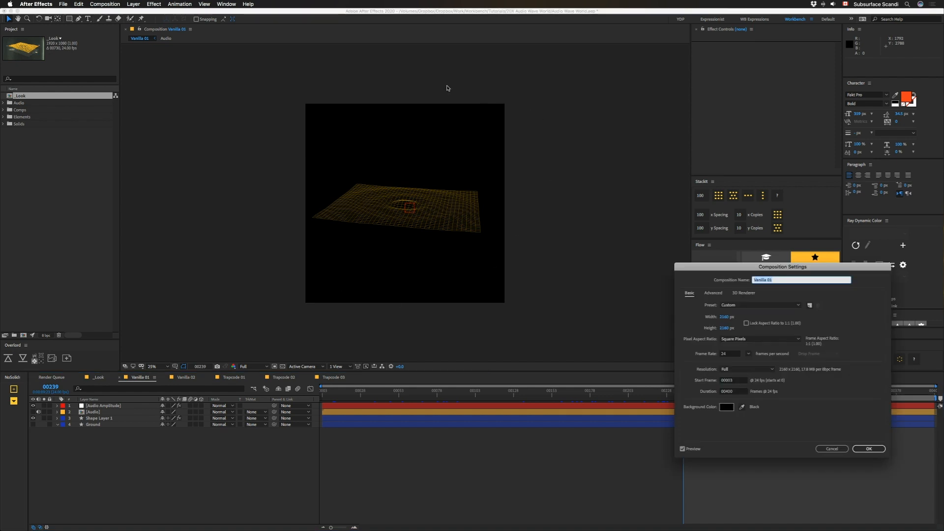
pyautogui.moveTo(312, 229)
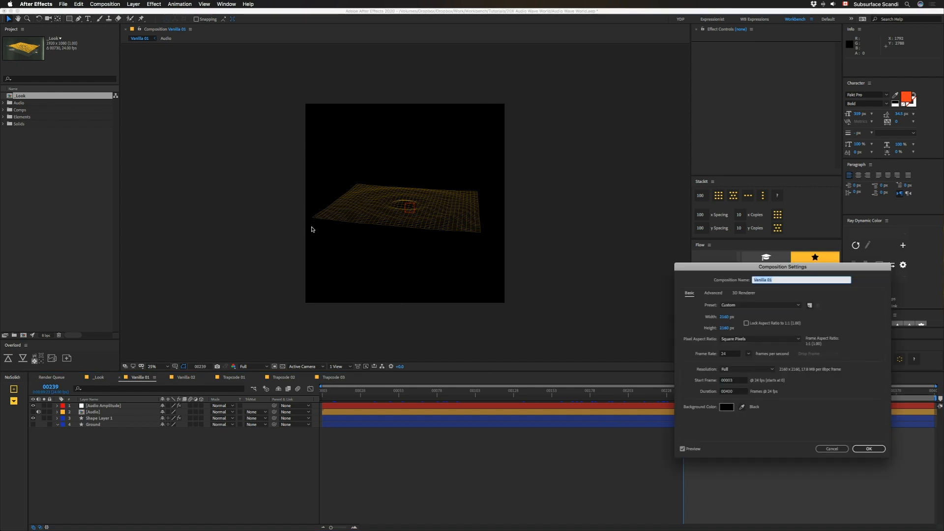
pyautogui.moveTo(280, 229)
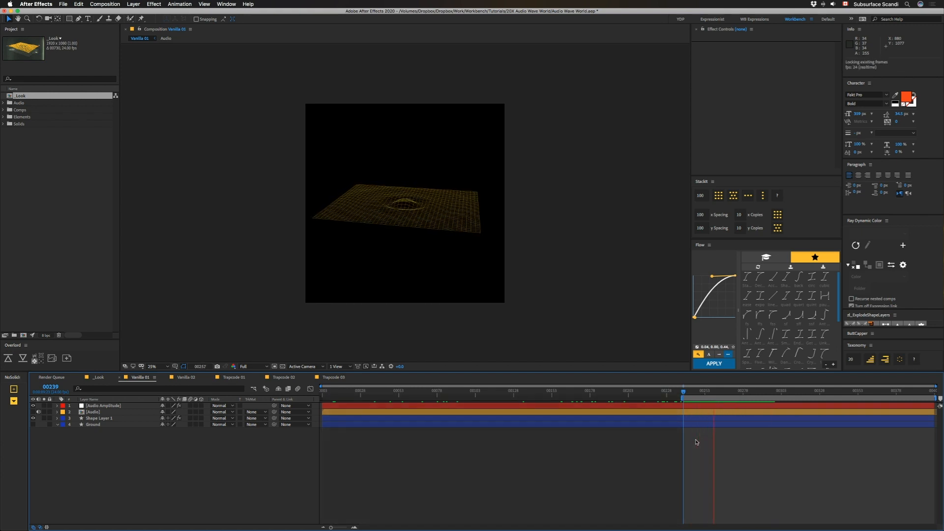
pyautogui.click(186, 377)
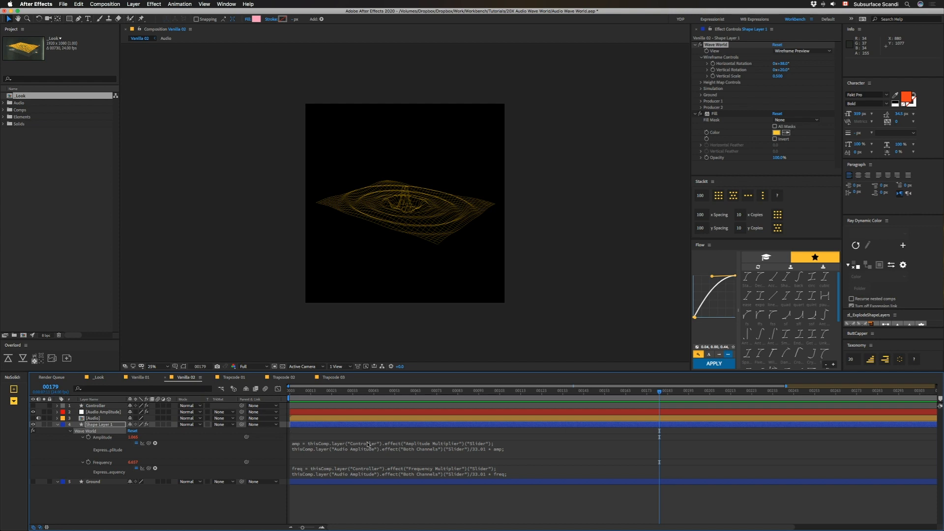
pyautogui.moveTo(315, 402)
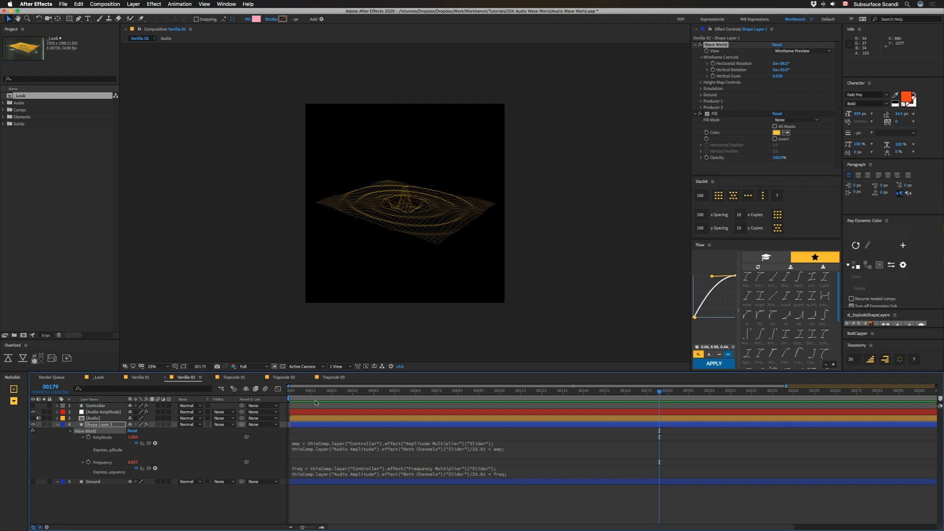
pyautogui.moveTo(277, 451)
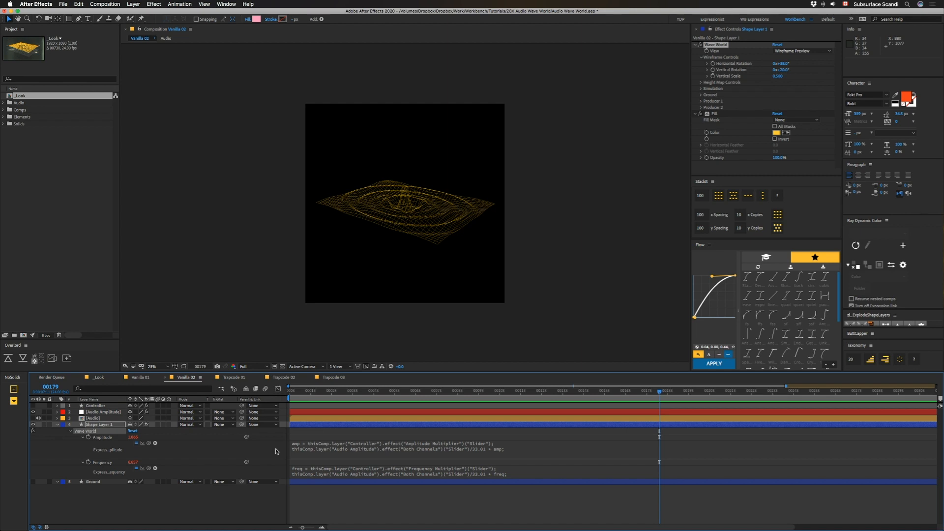
pyautogui.moveTo(480, 450)
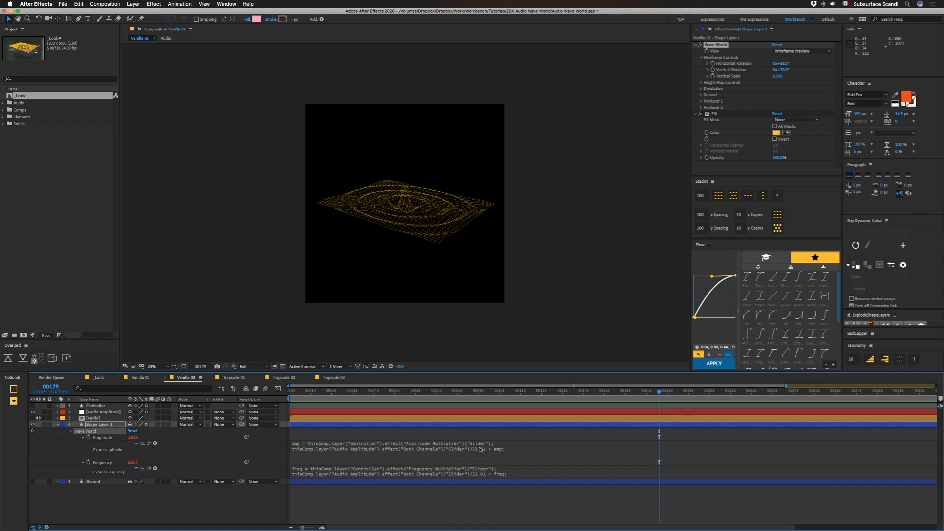
pyautogui.moveTo(499, 485)
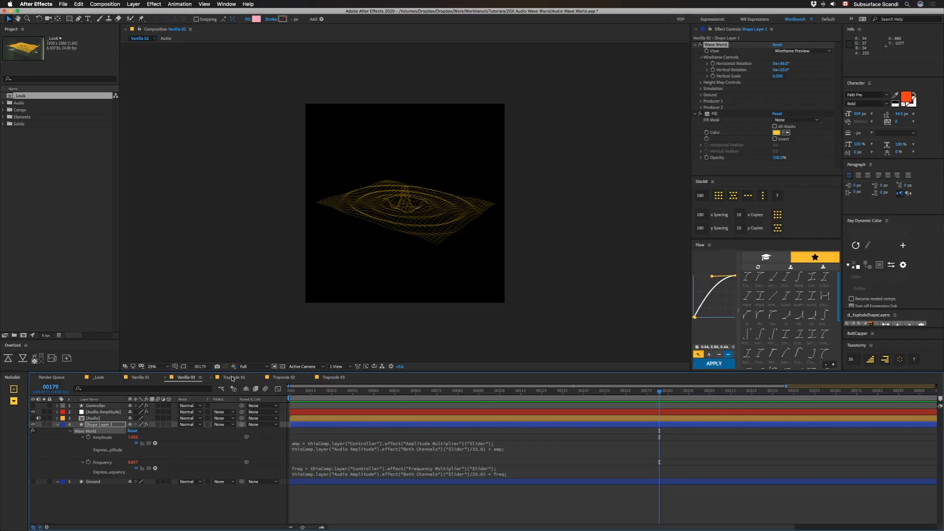
# Switch to Trapcode 02 to view Surface's Amplitude and Frequency expressions.
pyautogui.click(234, 378)
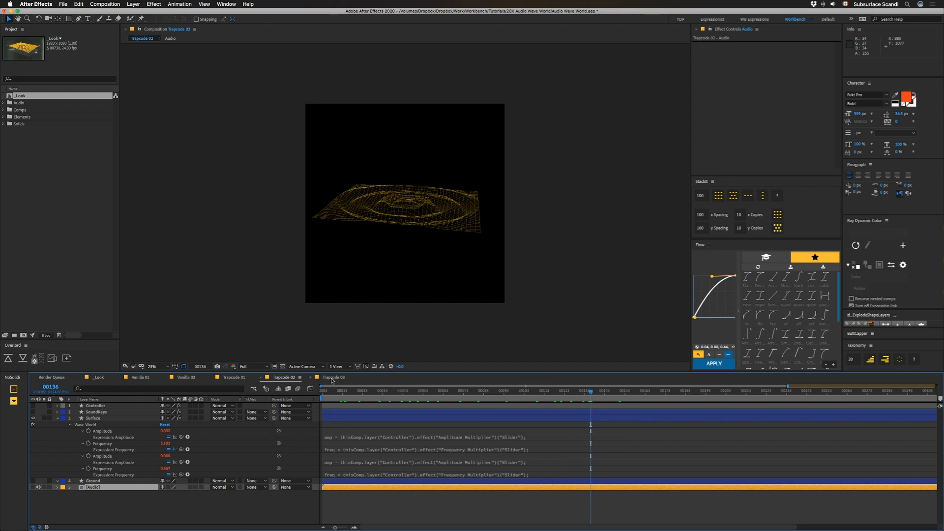
# Open Trapcode 03 and expand Surface's Wave World to show Wave Speed, Amplitude, Frequency expressions.
pyautogui.click(332, 377)
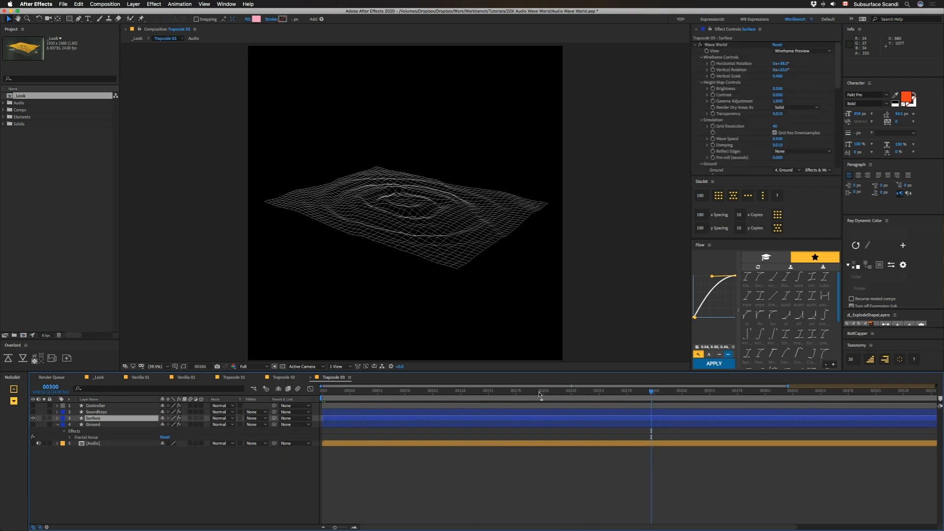
pyautogui.click(57, 418)
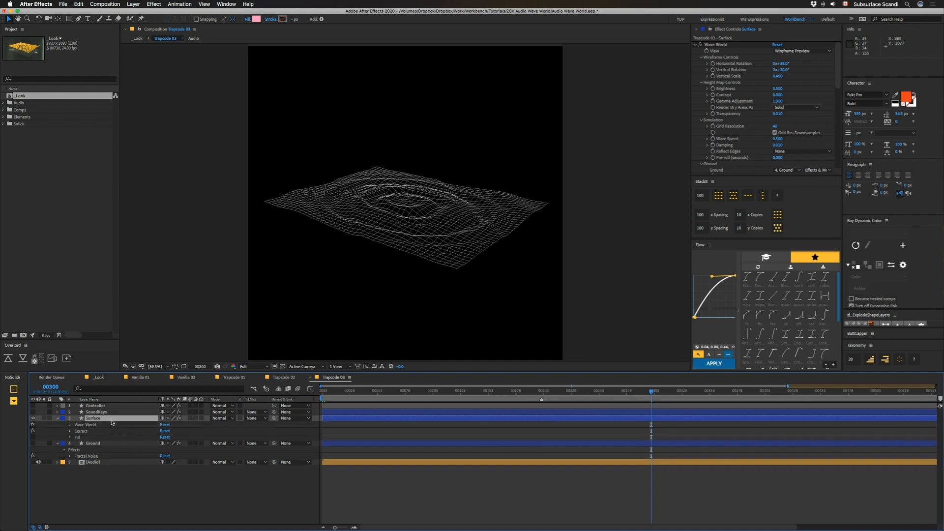
pyautogui.click(70, 425)
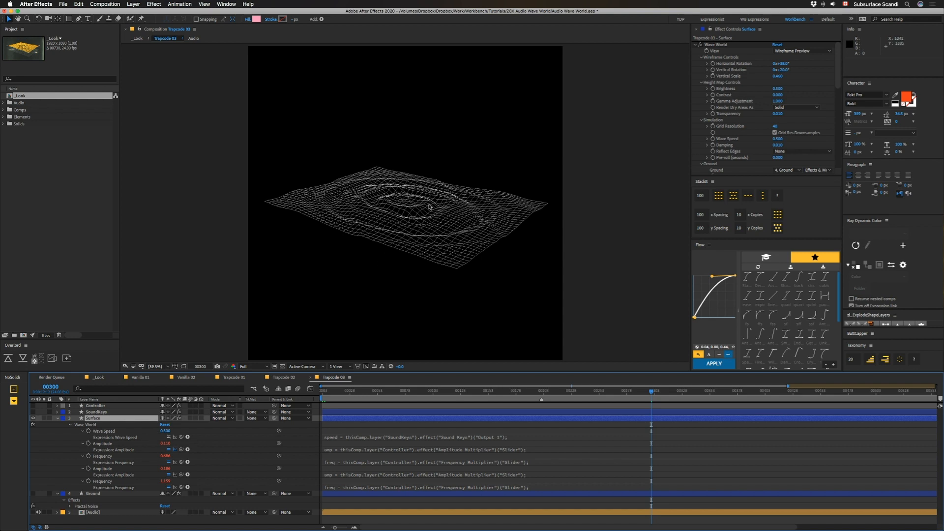
pyautogui.moveTo(428, 226)
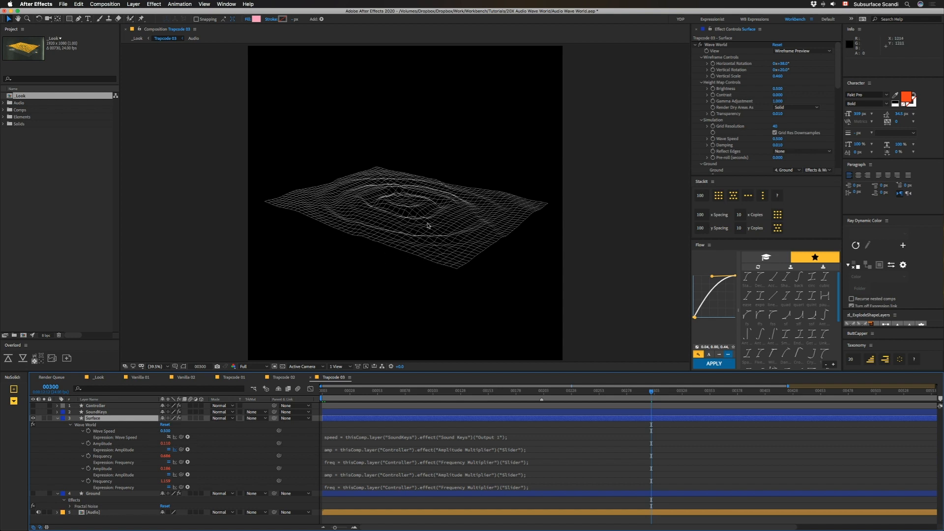
pyautogui.moveTo(478, 241)
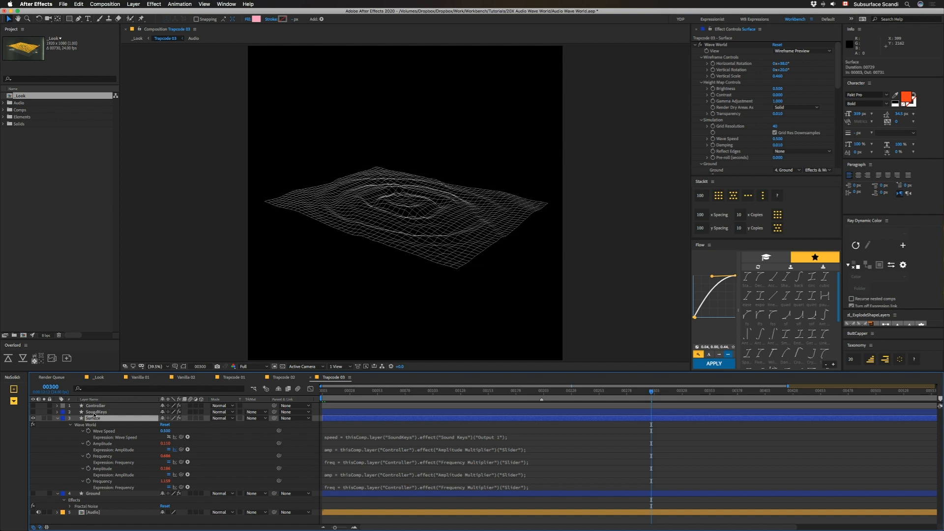
# Show the SoundKeys spectrum overlay and scrub to two louder frames to compare peaks.
pyautogui.click(96, 412)
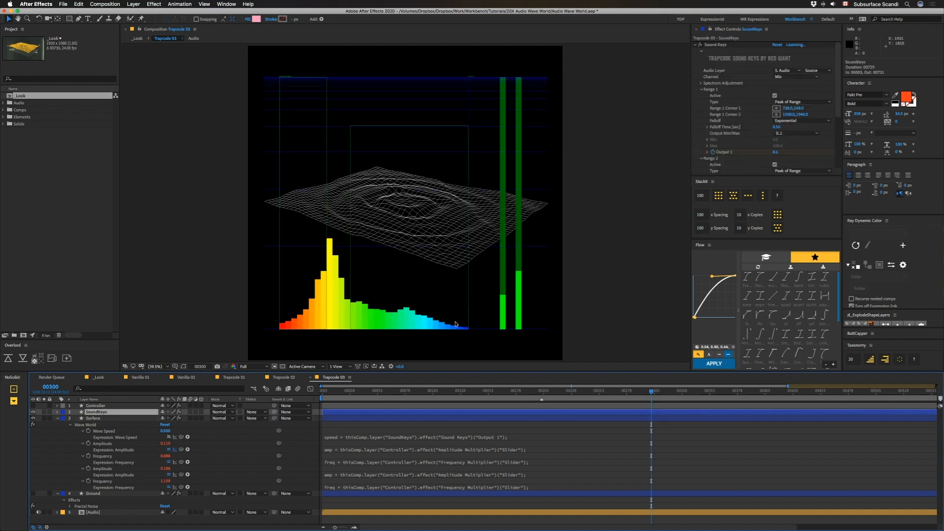
pyautogui.click(494, 392)
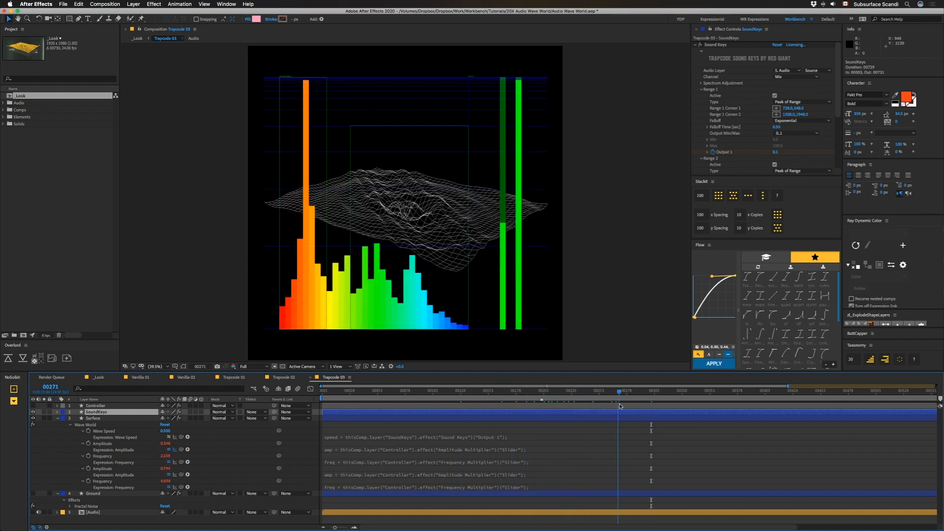
pyautogui.click(626, 391)
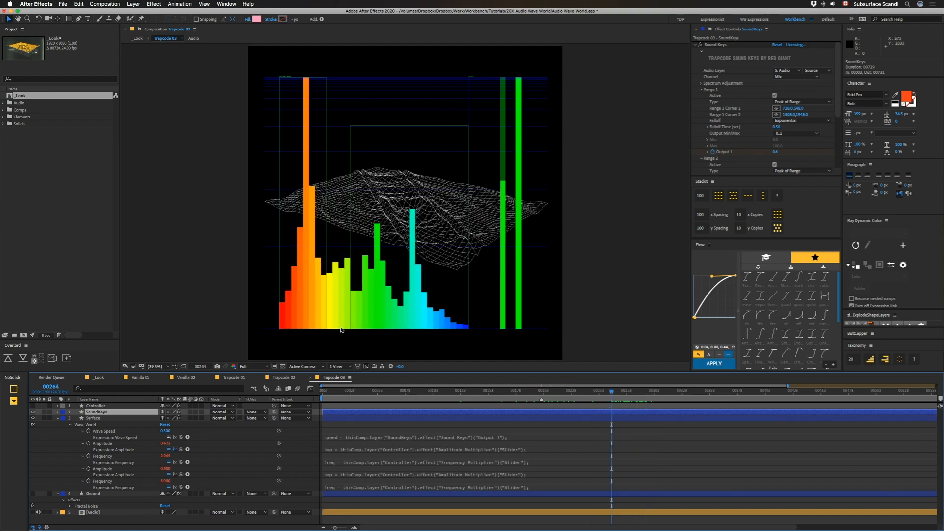
pyautogui.moveTo(453, 245)
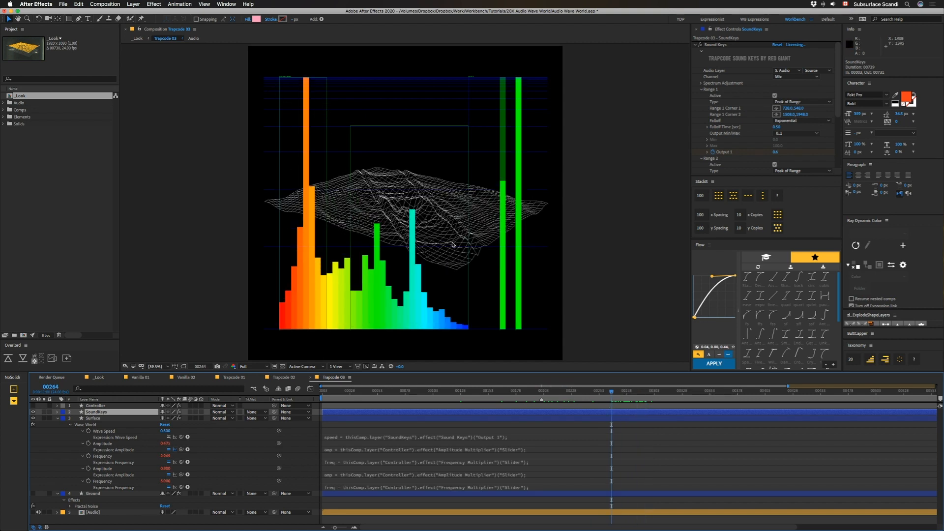
pyautogui.moveTo(549, 206)
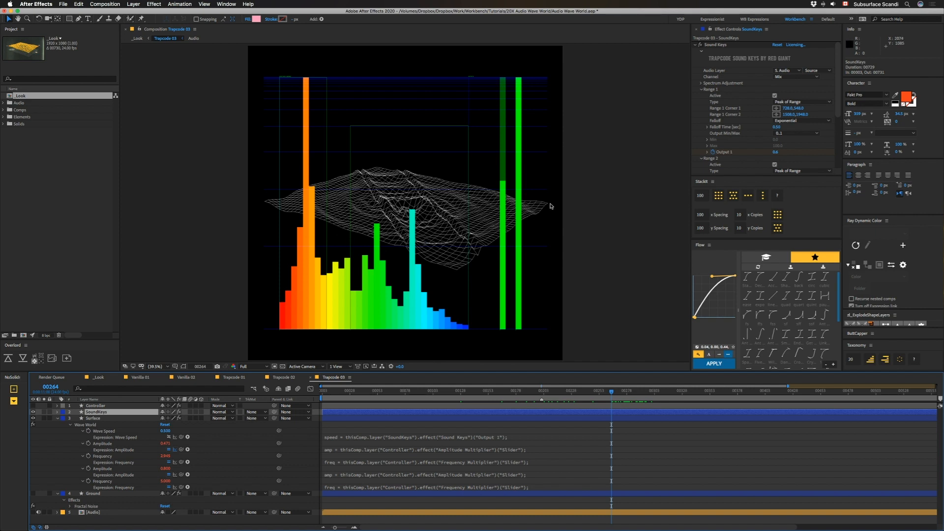
pyautogui.moveTo(386, 201)
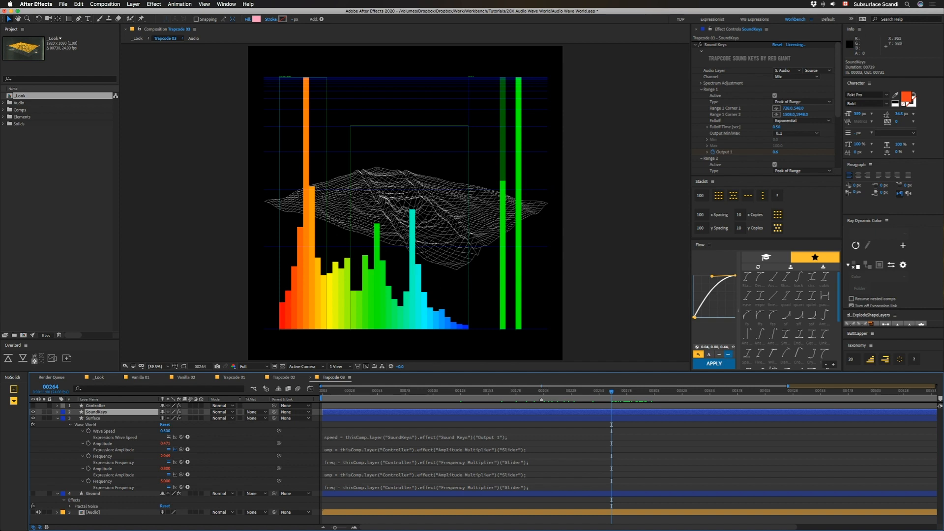
pyautogui.moveTo(339, 233)
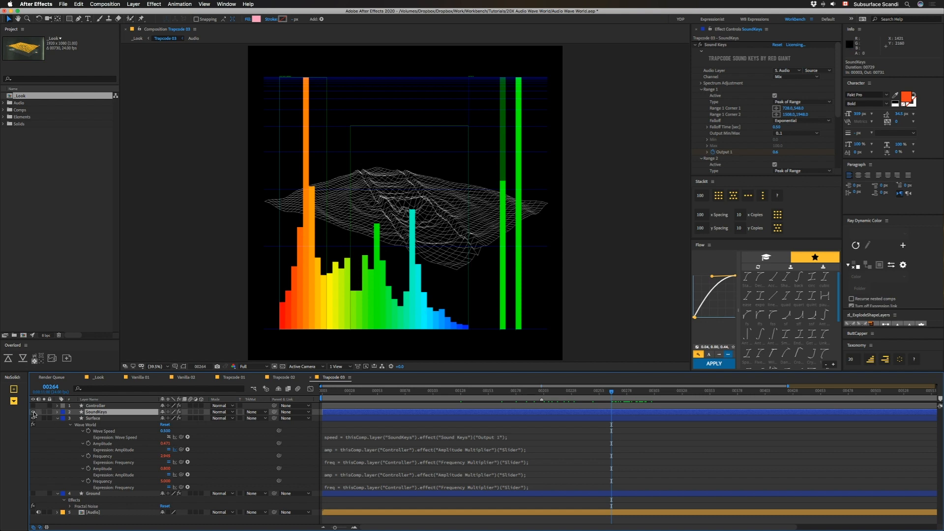
# Deselect SoundKeys to hide its audio spectrum overlay.
pyautogui.click(33, 412)
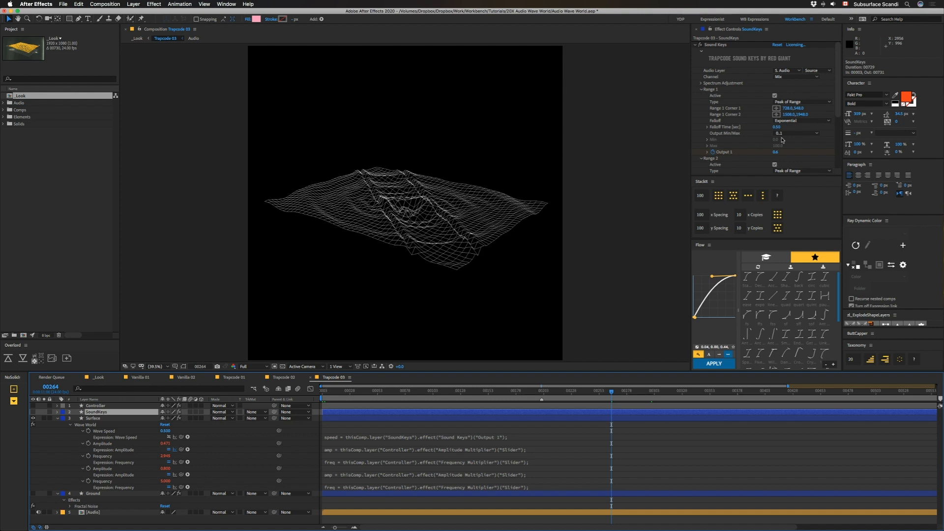
pyautogui.moveTo(554, 462)
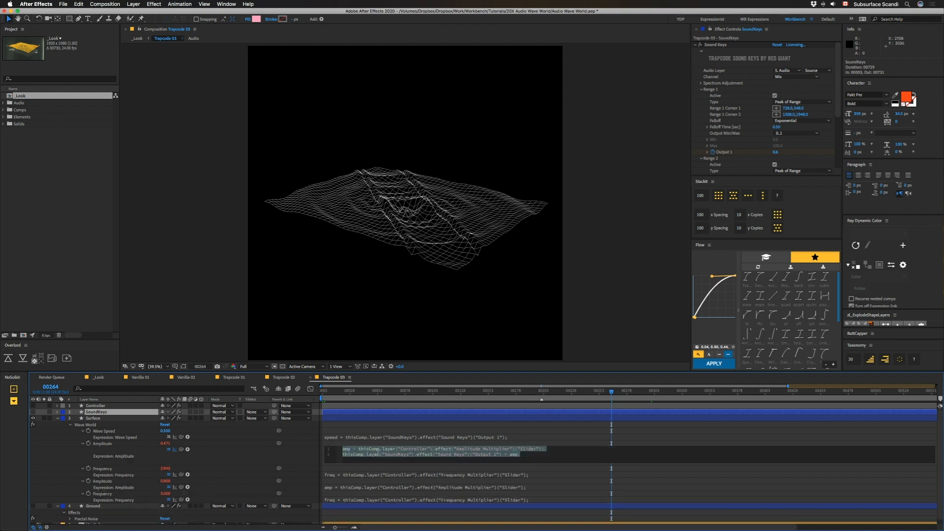
# Show the Controller layer's multiplier sliders, then the Surface layer's Wave World settings.
pyautogui.click(95, 405)
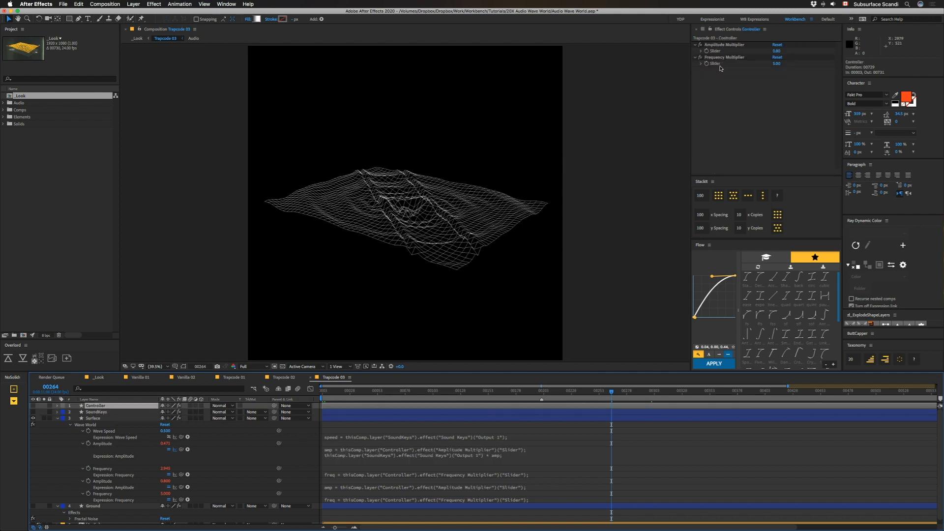
pyautogui.moveTo(456, 501)
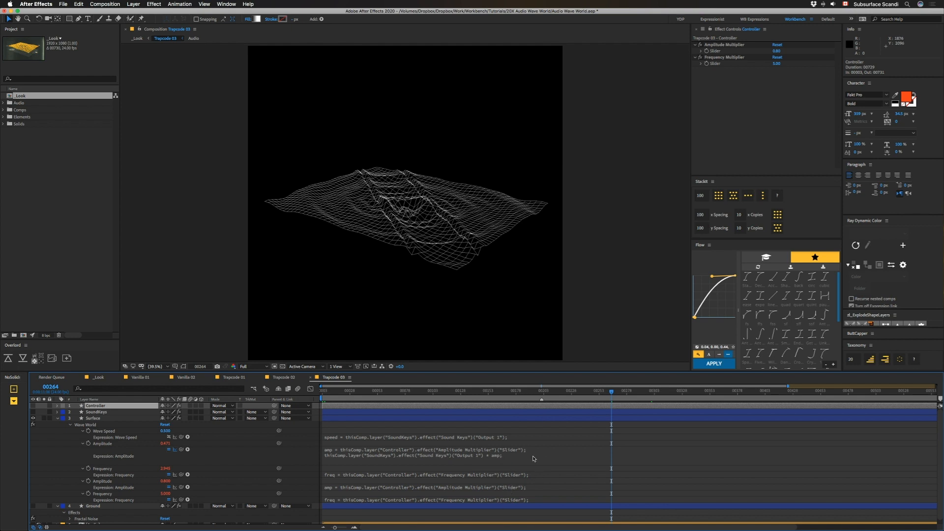
pyautogui.moveTo(339, 453)
pyautogui.write('thisComp.layer("SoundKeys").effect("Sound Keys")("Output 1") * freq;')
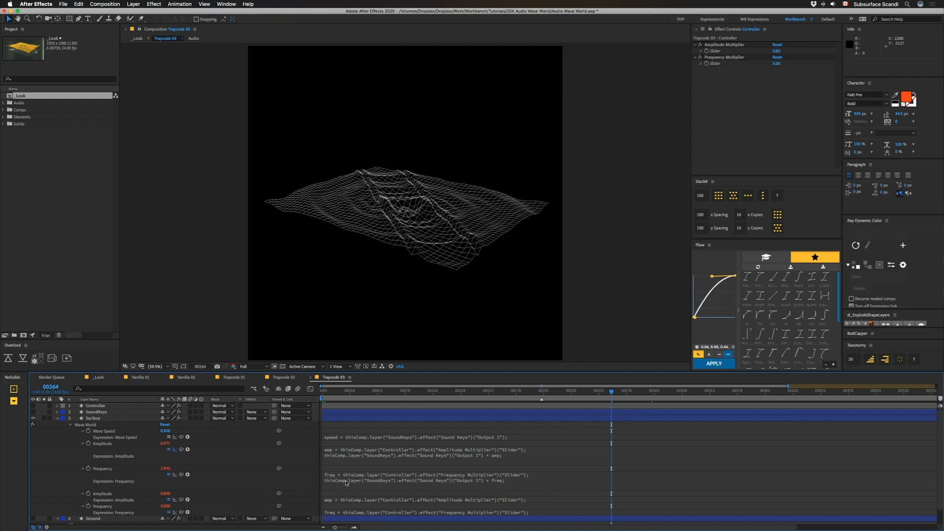
pyautogui.moveTo(424, 512)
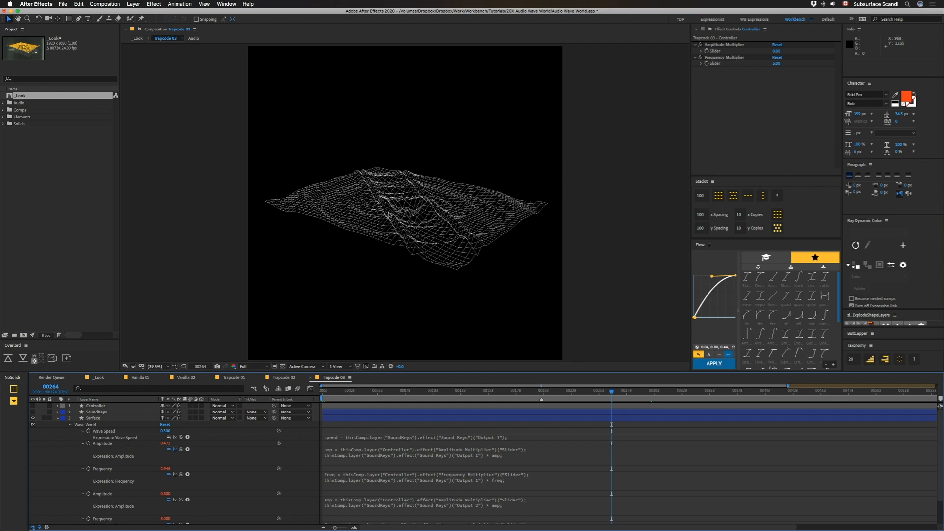
pyautogui.moveTo(89, 427)
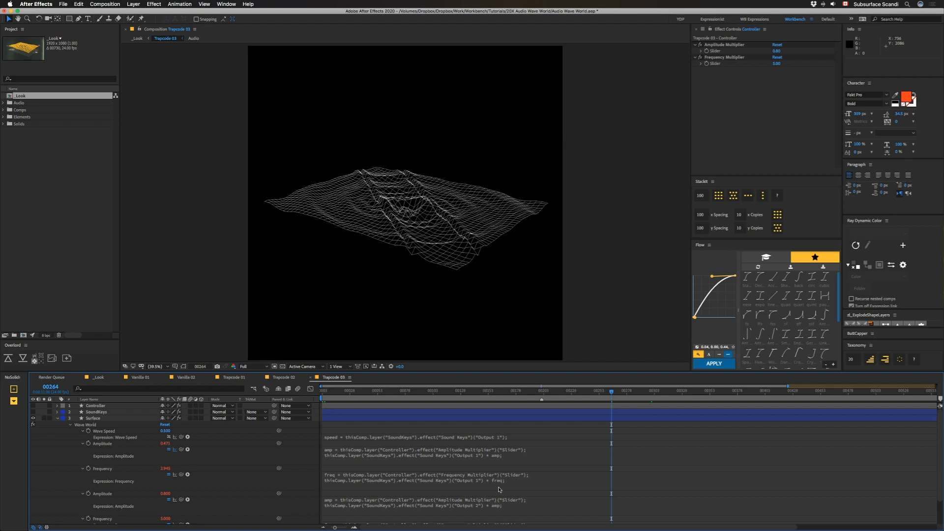
pyautogui.click(94, 418)
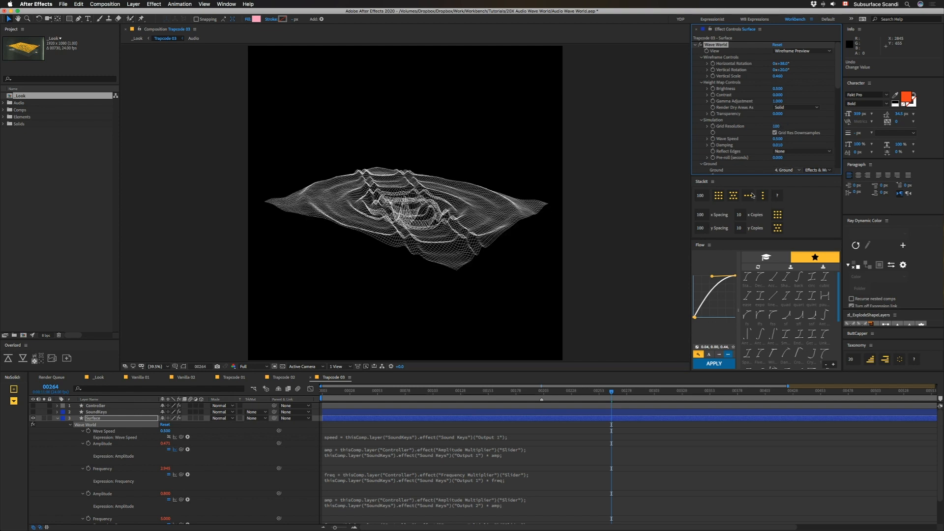
# Preview the orange terrain in the _Look comp, then return to Trapcode 03.
pyautogui.click(97, 377)
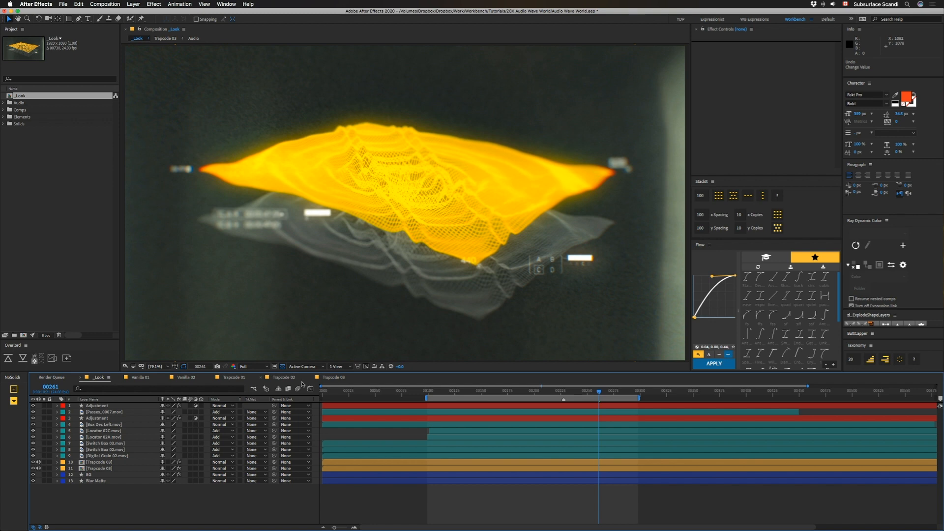
pyautogui.click(333, 377)
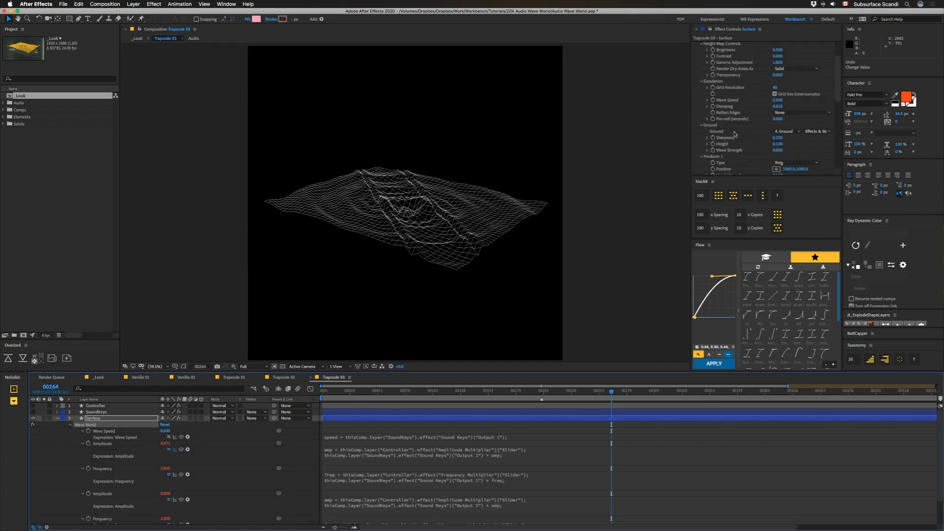
pyautogui.scroll(-3)
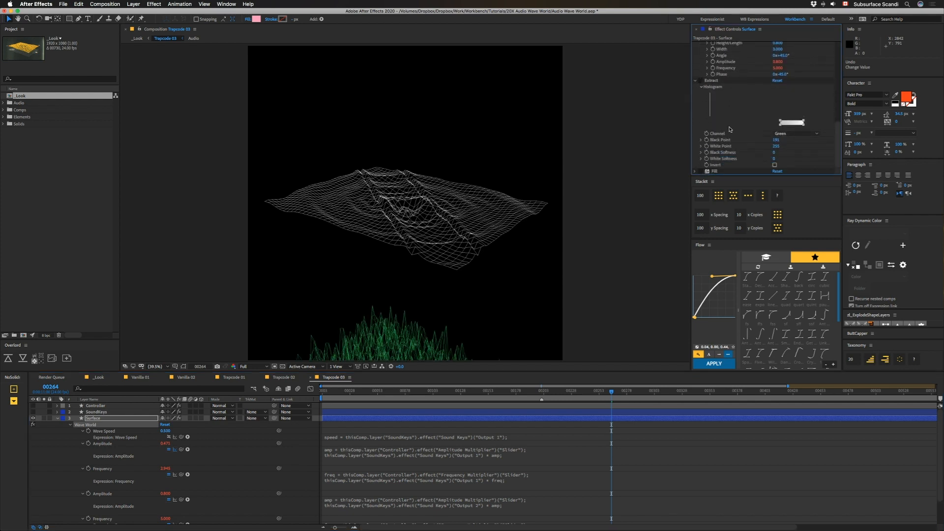
pyautogui.scroll(-3)
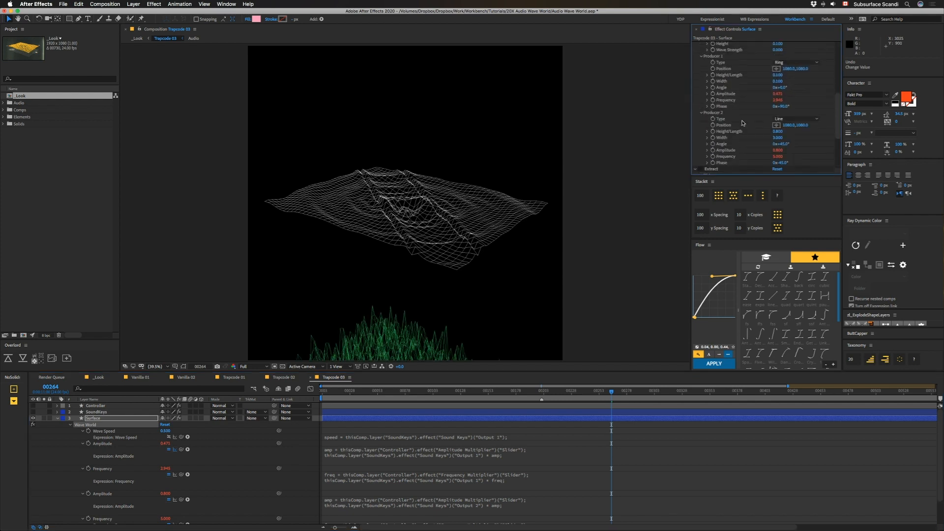
pyautogui.scroll(3)
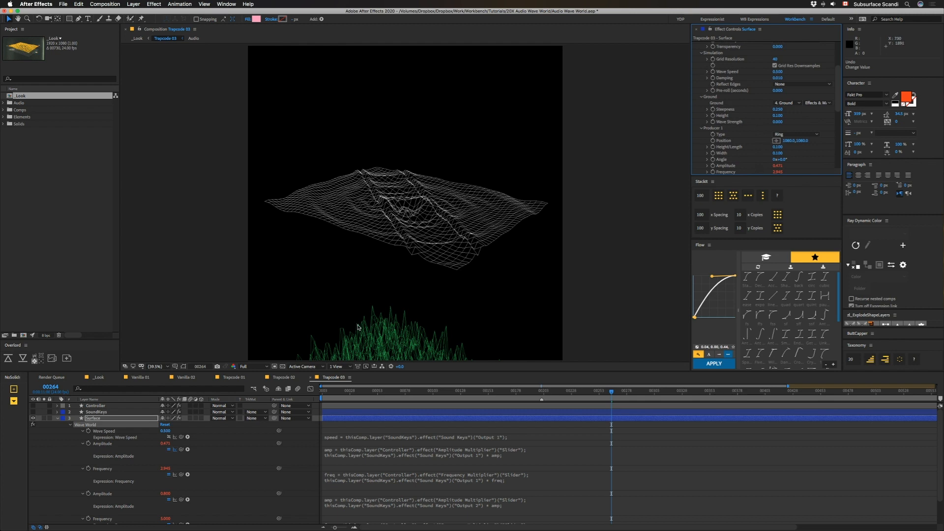
pyautogui.moveTo(440, 203)
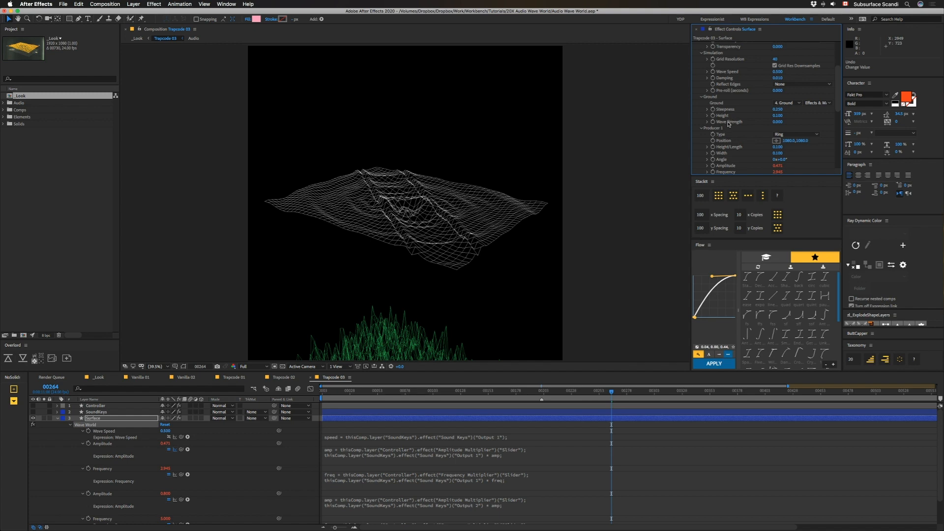
pyautogui.moveTo(423, 342)
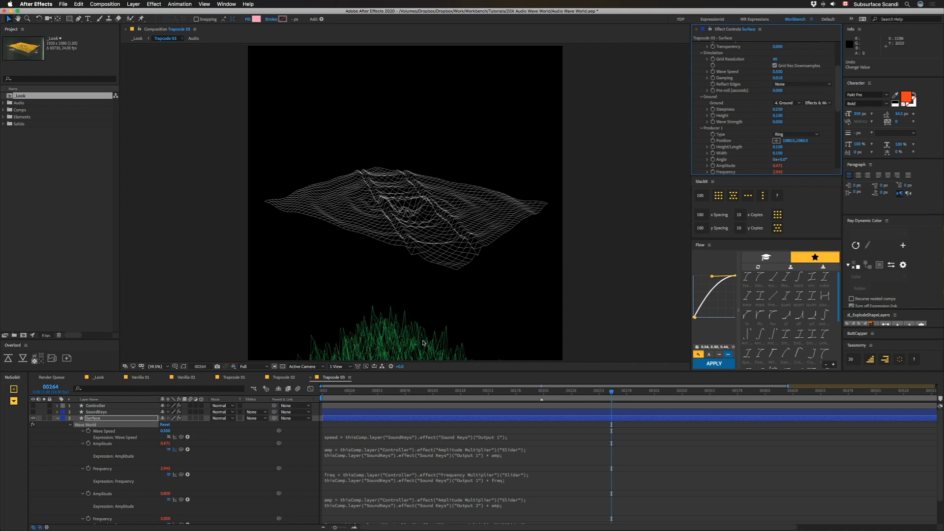
pyautogui.moveTo(472, 225)
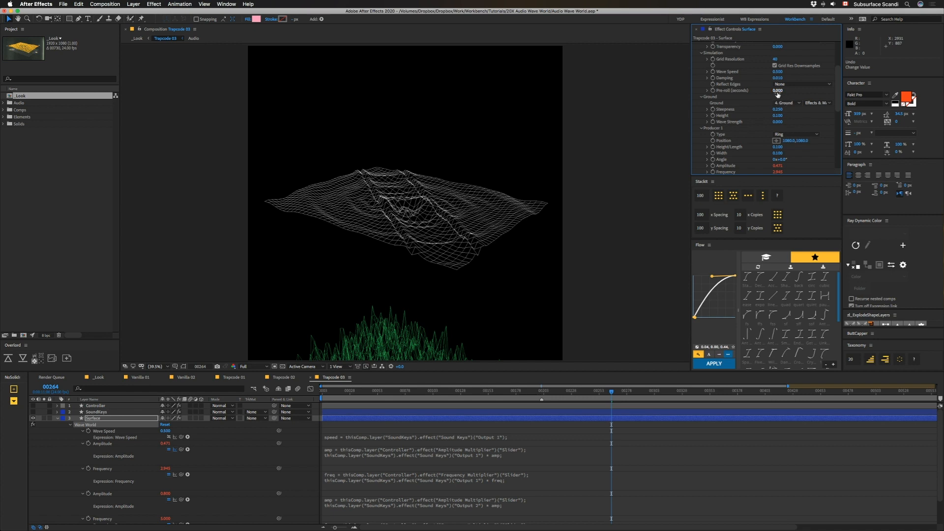
pyautogui.moveTo(682, 169)
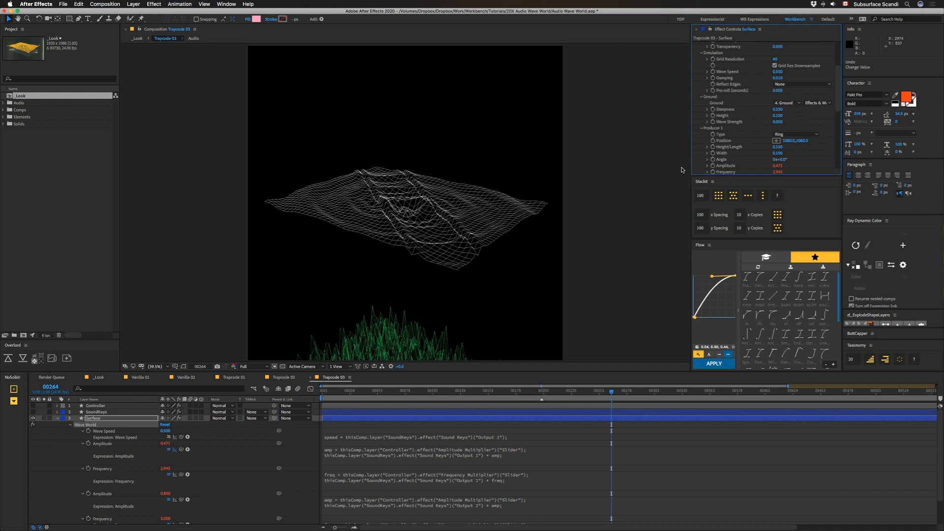
pyautogui.moveTo(461, 319)
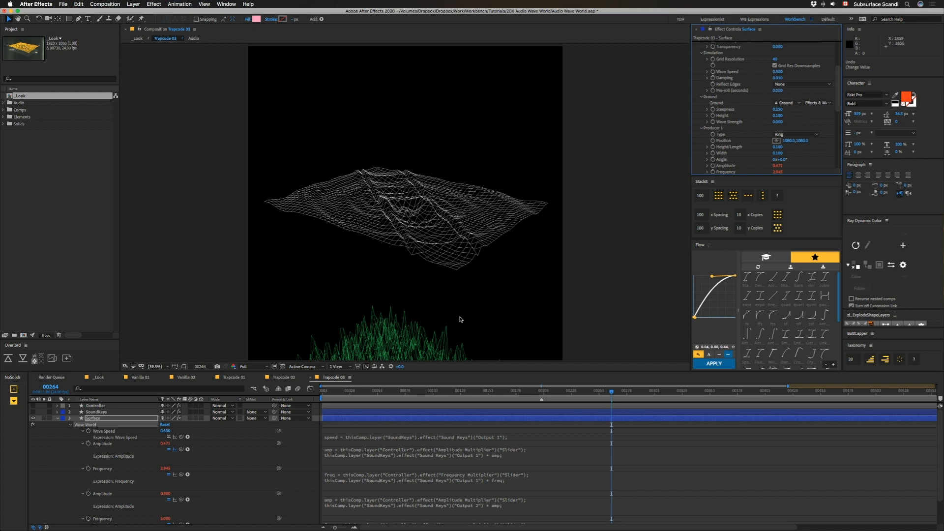
pyautogui.moveTo(581, 311)
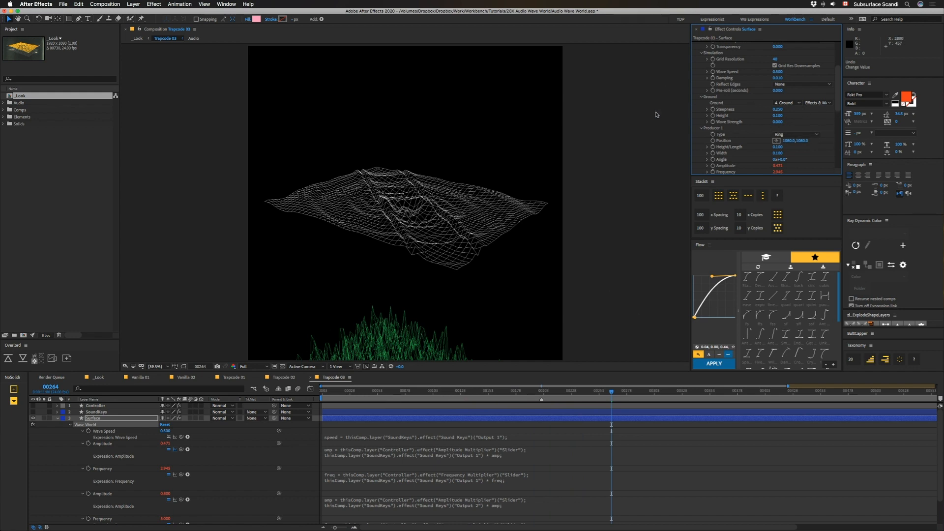
pyautogui.moveTo(765, 145)
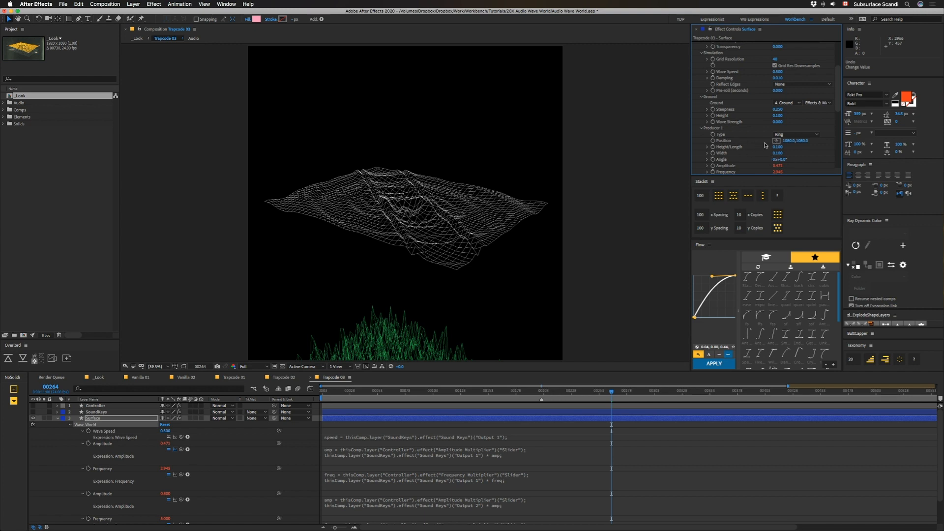
pyautogui.scroll(-3)
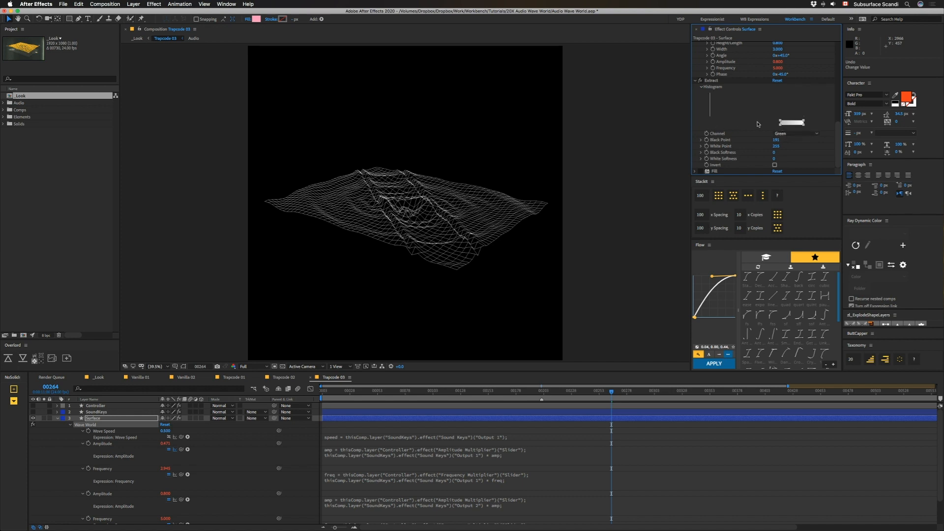
pyautogui.moveTo(698, 171)
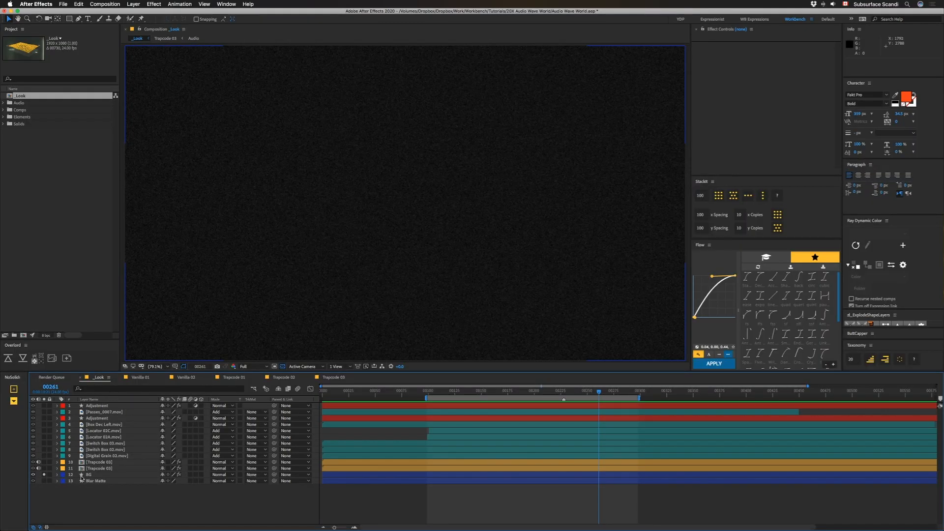
# Select the BG layer in _Look to view its Noise HLS grain settings.
pyautogui.click(89, 475)
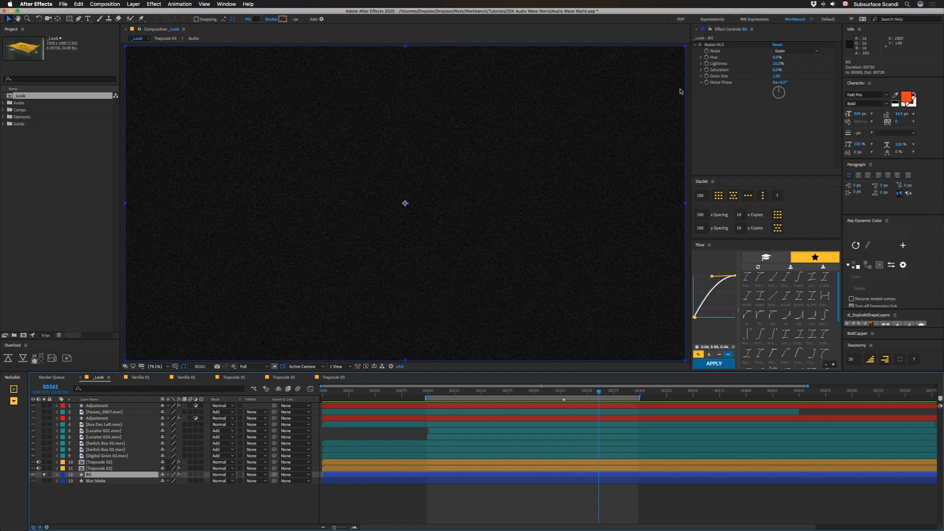
pyautogui.moveTo(625, 173)
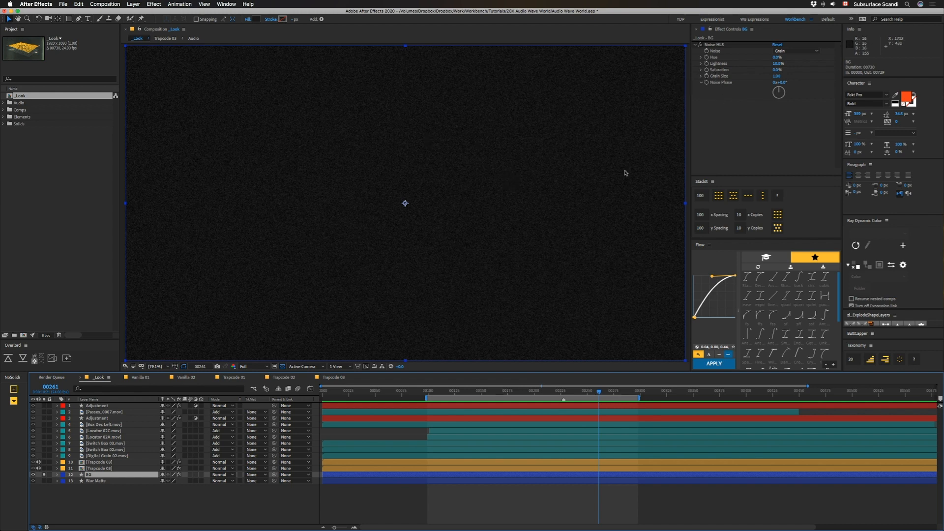
pyautogui.moveTo(822, 57)
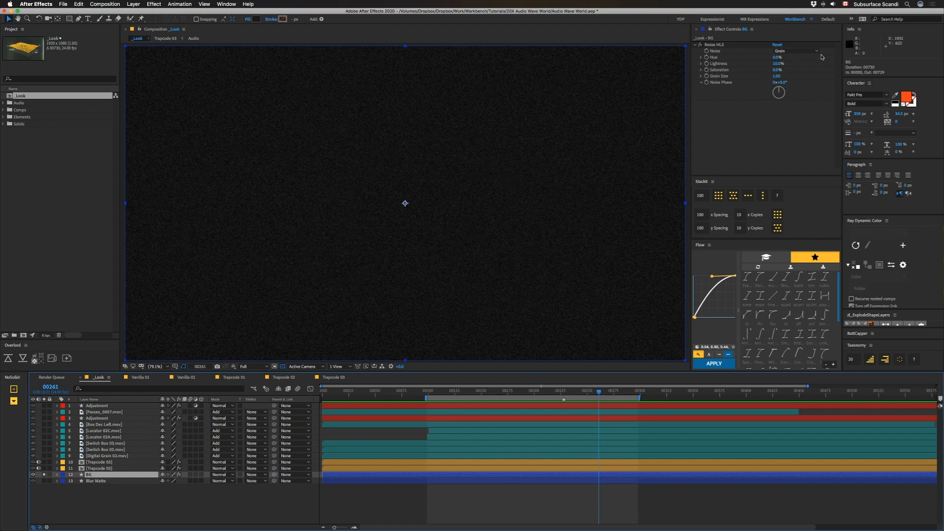
pyautogui.click(96, 418)
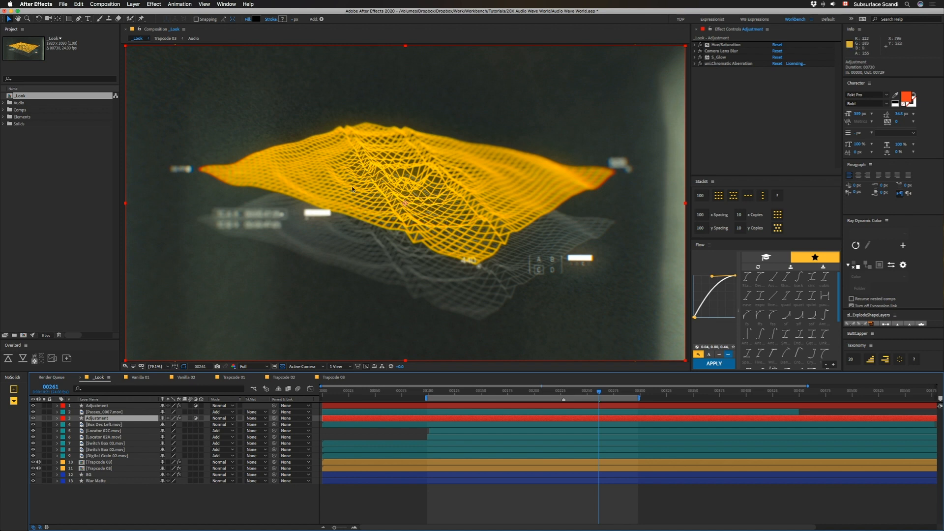
pyautogui.moveTo(527, 206)
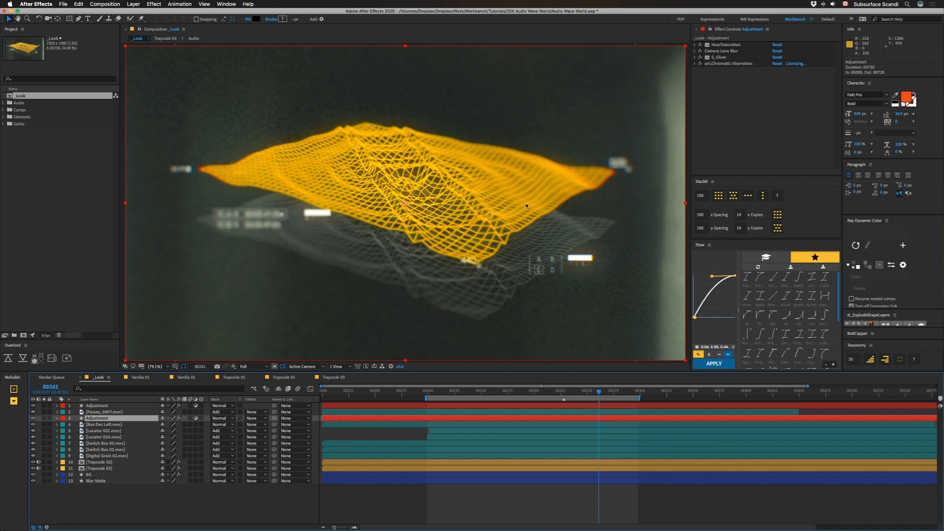
pyautogui.moveTo(720, 53)
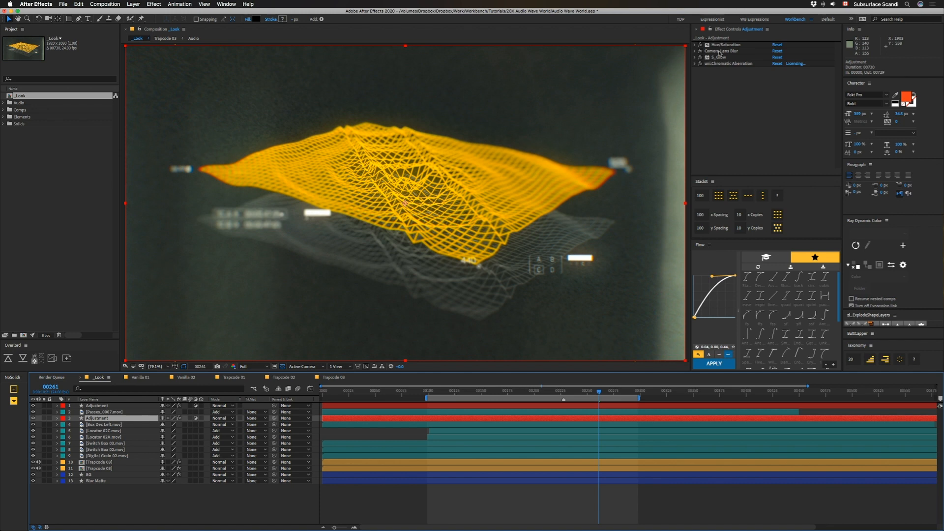
# Inspect the Adjustment layer's glow, hide Passes_0067, and view the Americana Lumetri look.
pyautogui.click(34, 481)
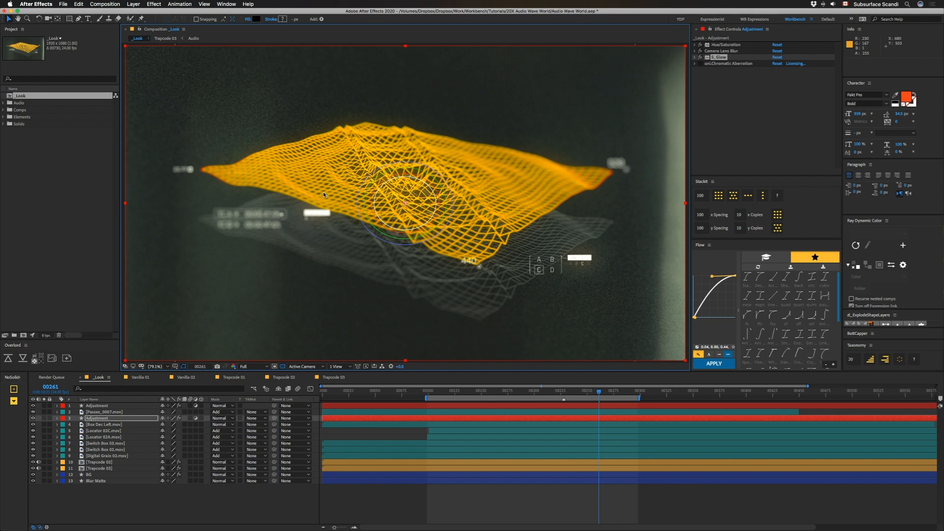
pyautogui.moveTo(585, 268)
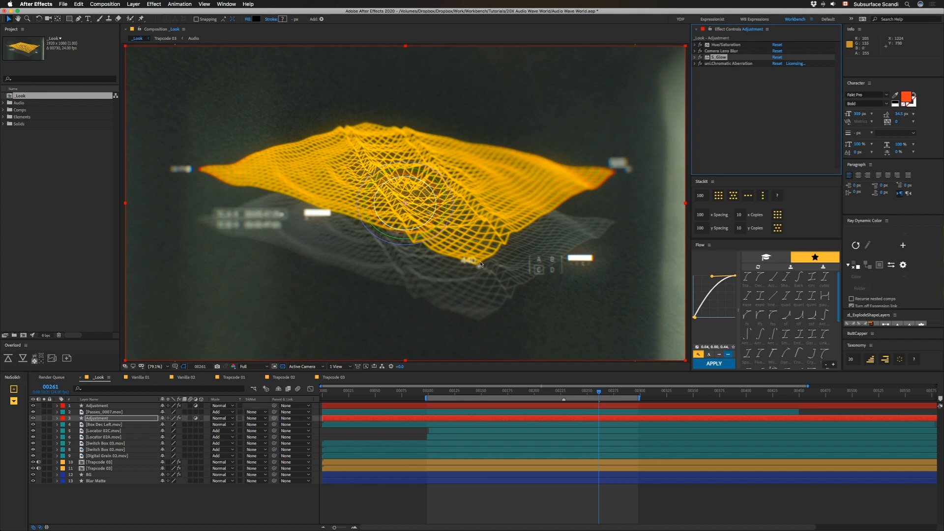
pyautogui.moveTo(375, 204)
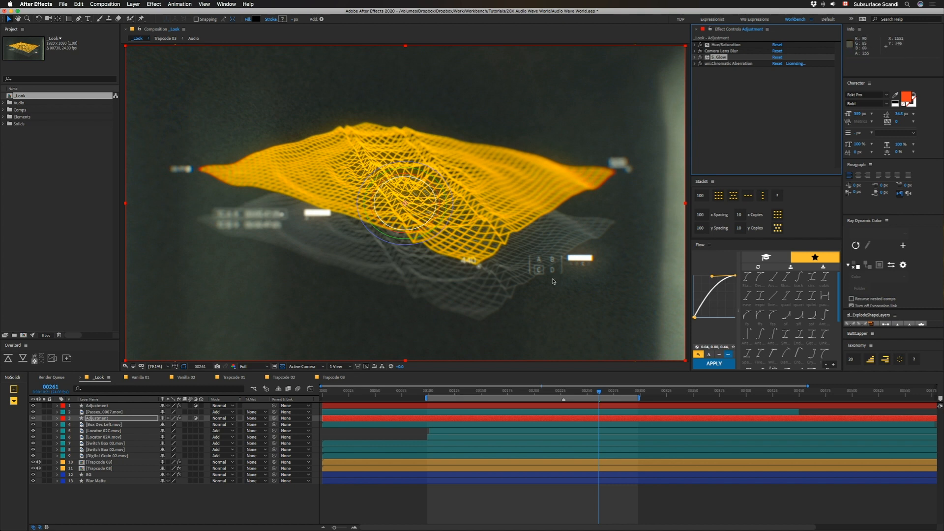
pyautogui.click(102, 411)
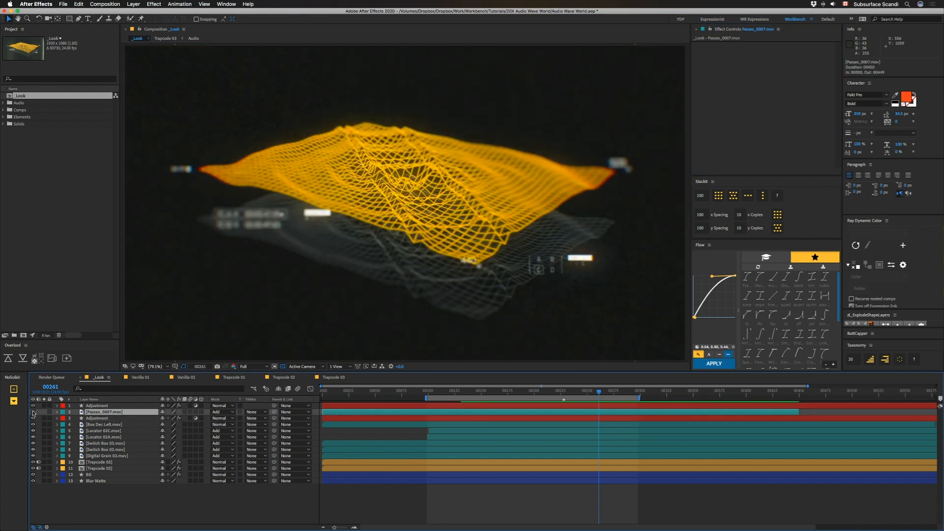
pyautogui.click(96, 406)
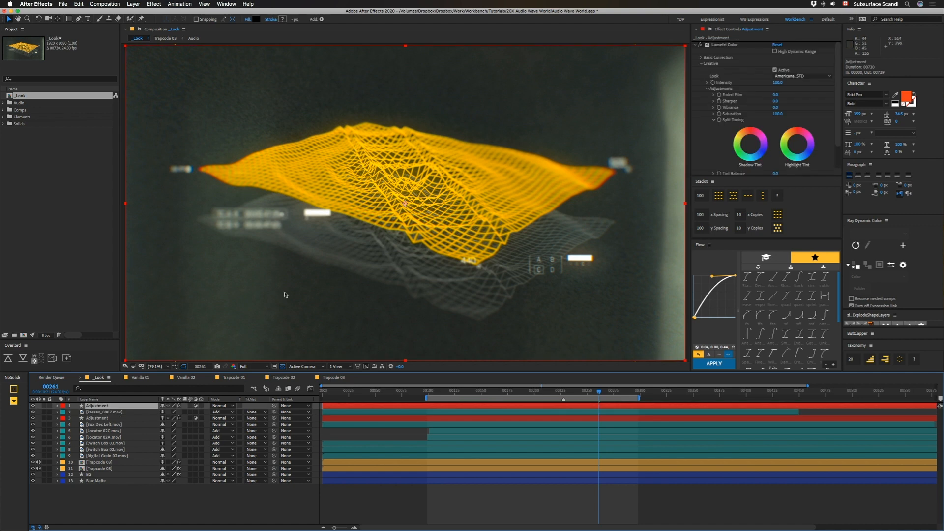